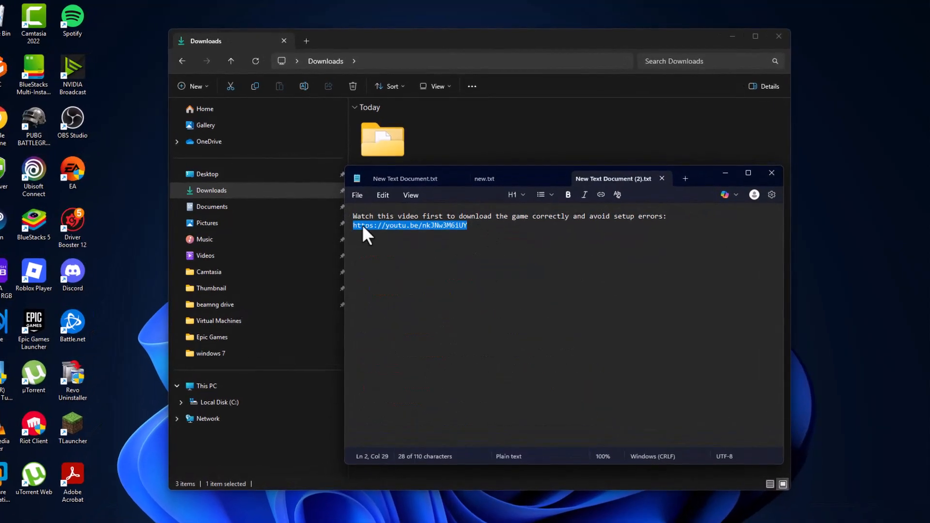
# Turn off Defender real-time protection and run setup.exe from the Call of Duty repack folder.
pyautogui.moveTo(353, 225); pyautogui.dragTo(574, 216)
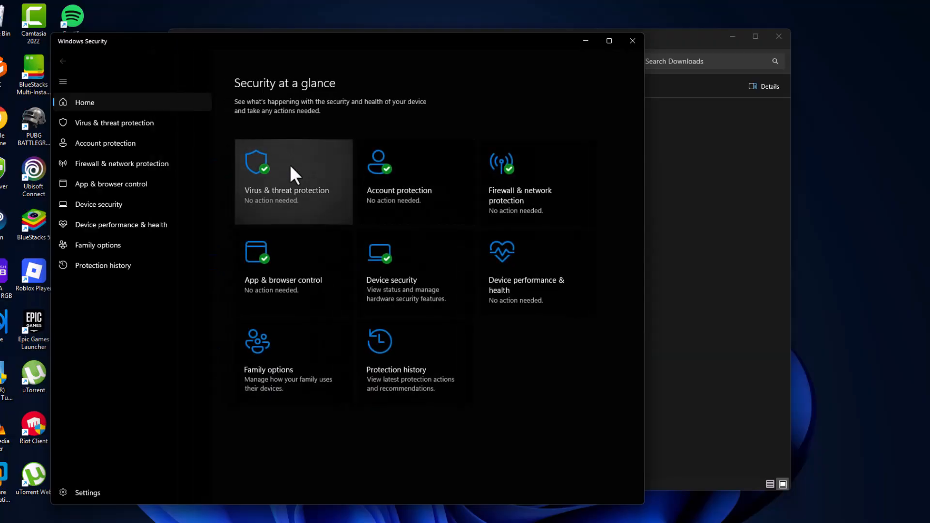
pyautogui.click(286, 182)
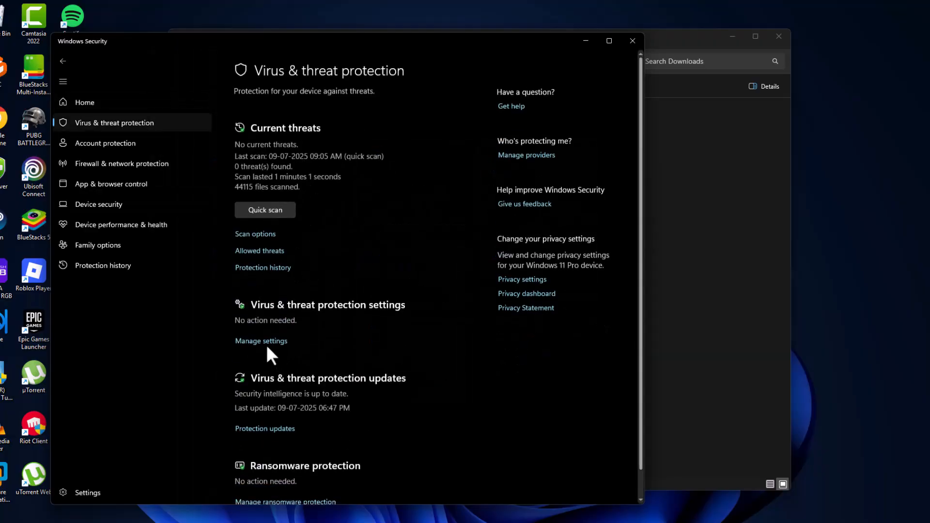
pyautogui.click(260, 341)
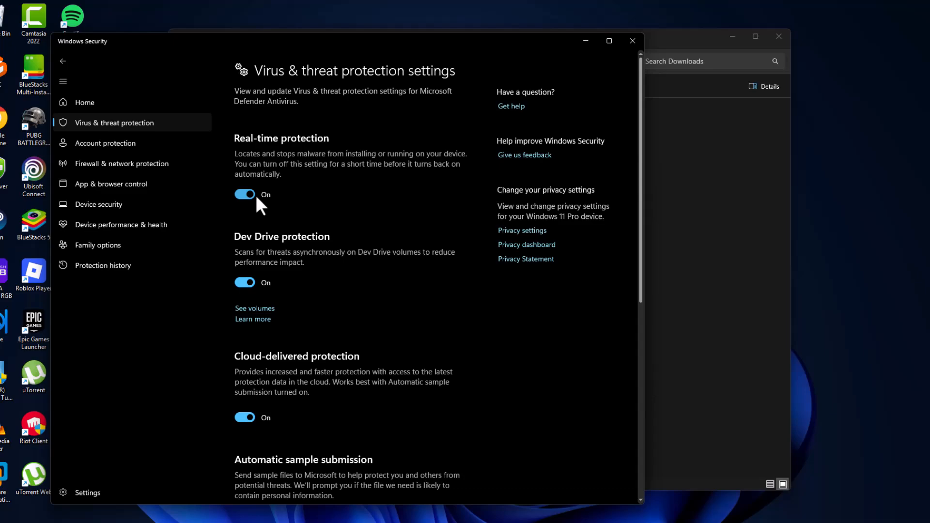
pyautogui.click(244, 195)
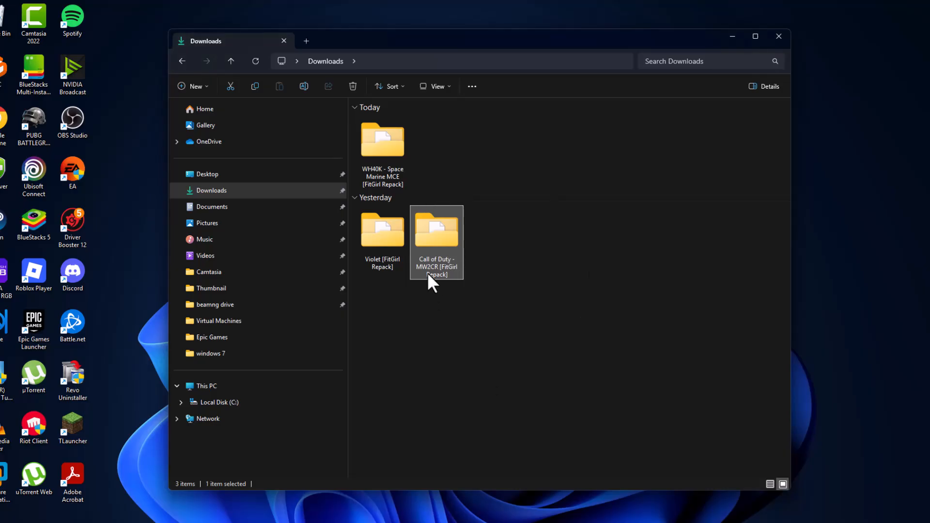
pyautogui.doubleClick(436, 228)
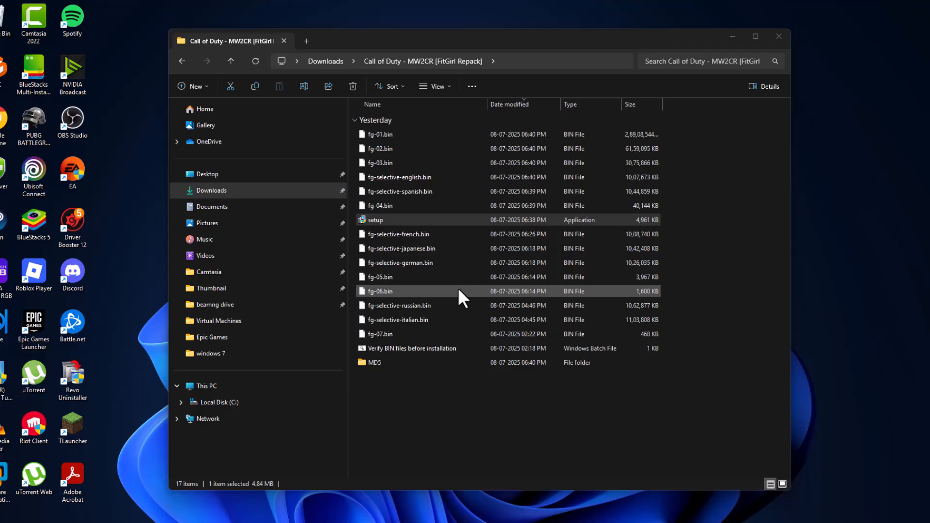
pyautogui.doubleClick(374, 219)
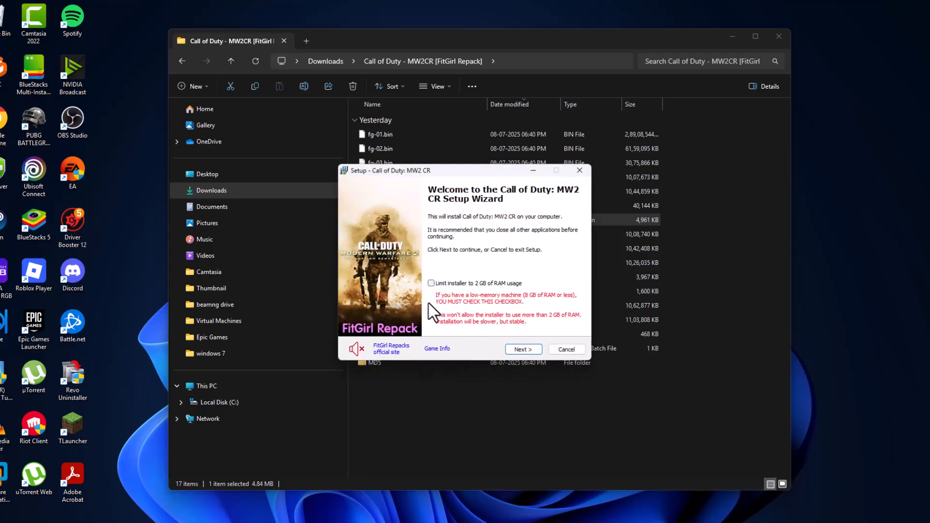
pyautogui.moveTo(560, 323)
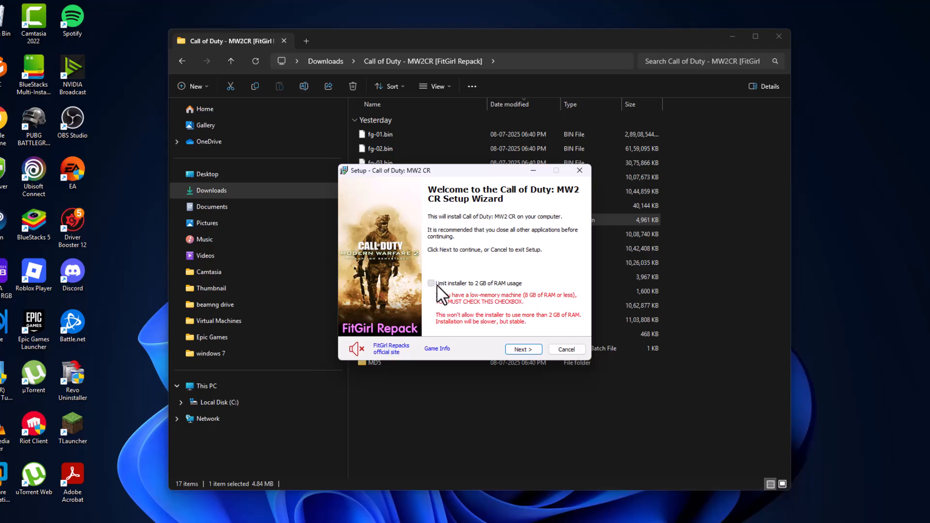
# Leave 'Limit installer to 2 GB of RAM usage' unticked and continue to destination selection.
pyautogui.click(431, 283)
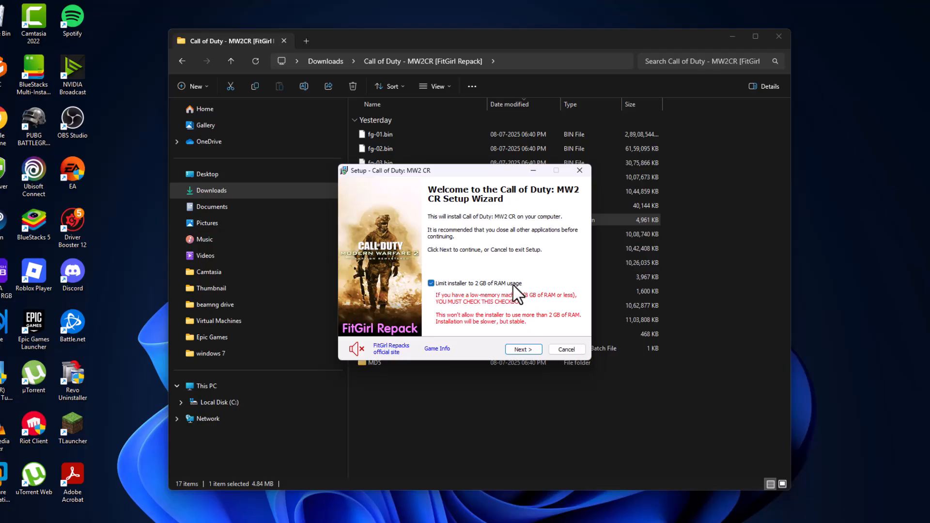
pyautogui.click(431, 283)
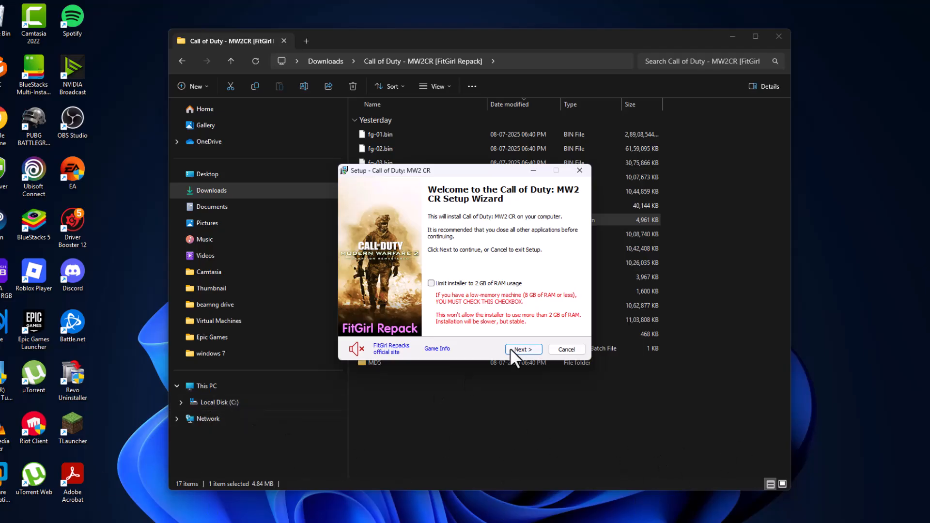
pyautogui.click(523, 349)
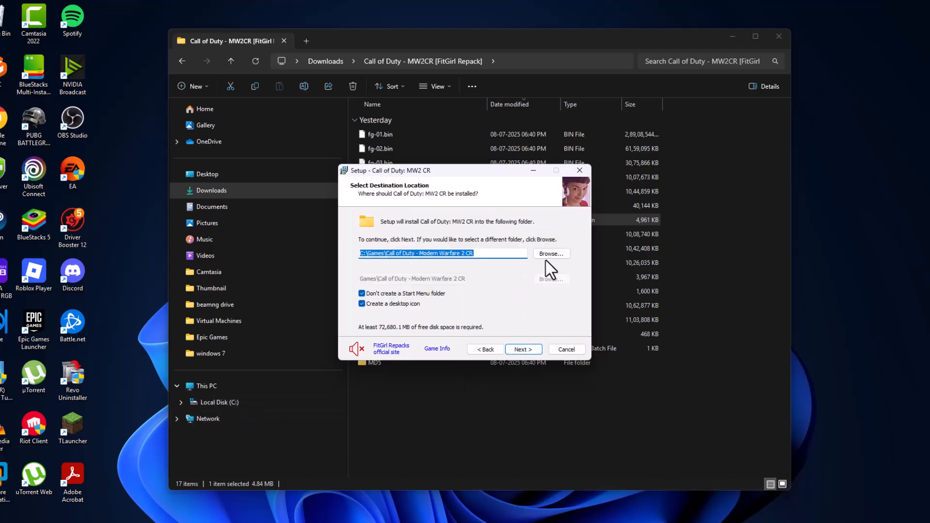
# Install to C:\Games\Call of Duty - Modern Warfare 2 CR with English voiceovers only.
pyautogui.click(549, 253)
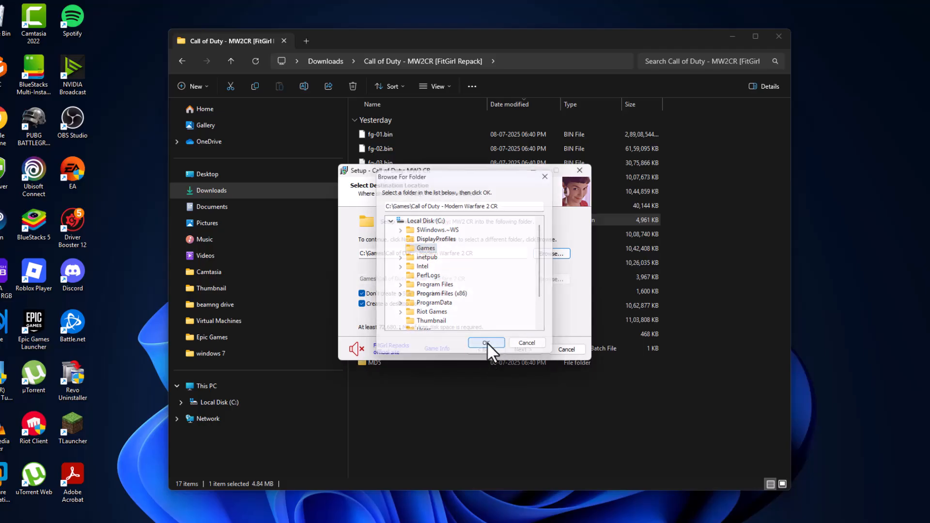
pyautogui.click(485, 343)
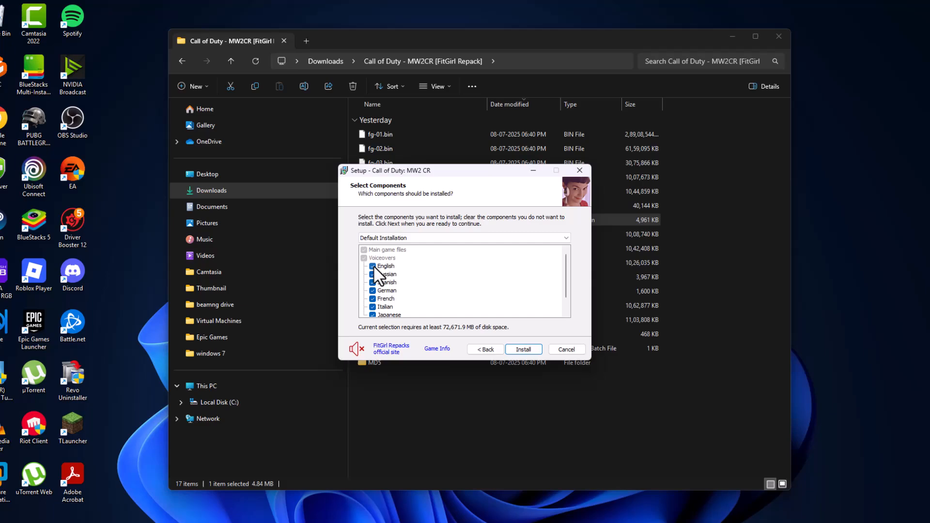
pyautogui.click(372, 282)
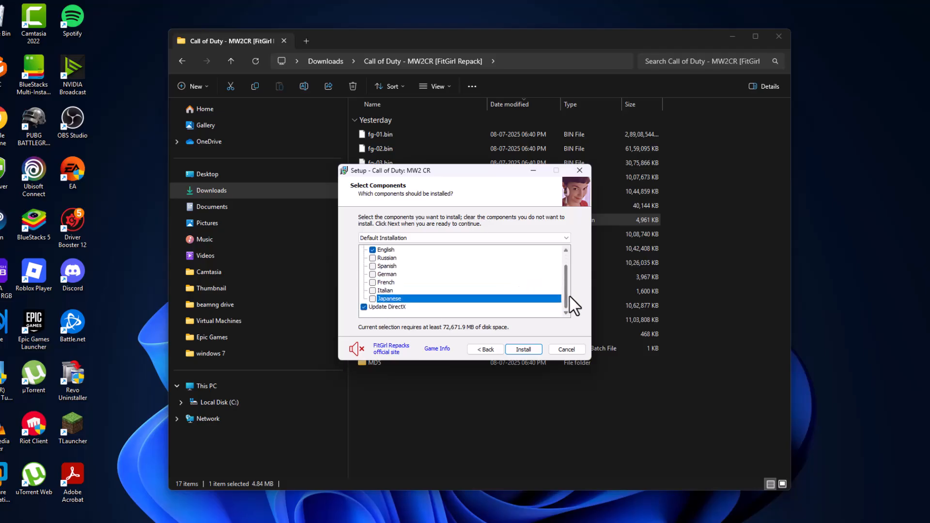
pyautogui.click(522, 349)
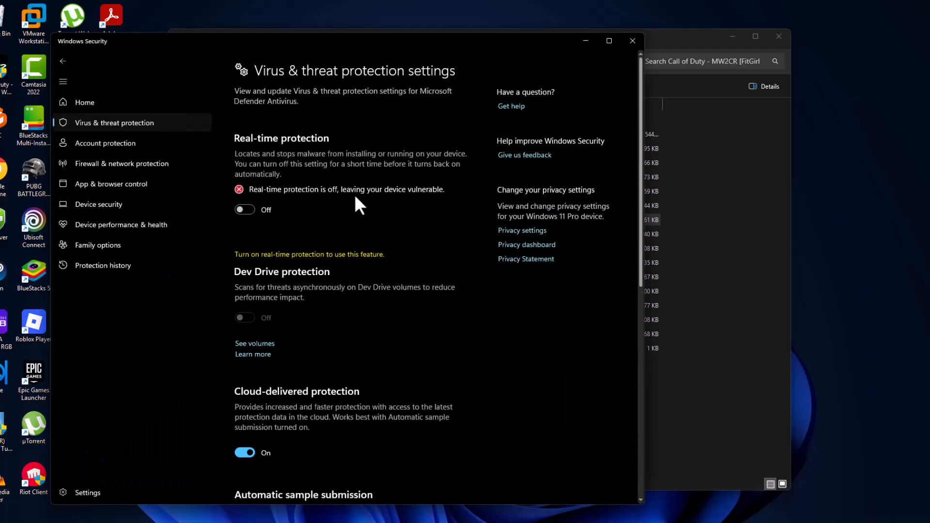
# Scroll Windows Security's protection settings down to the Exclusions section.
pyautogui.scroll(-3)
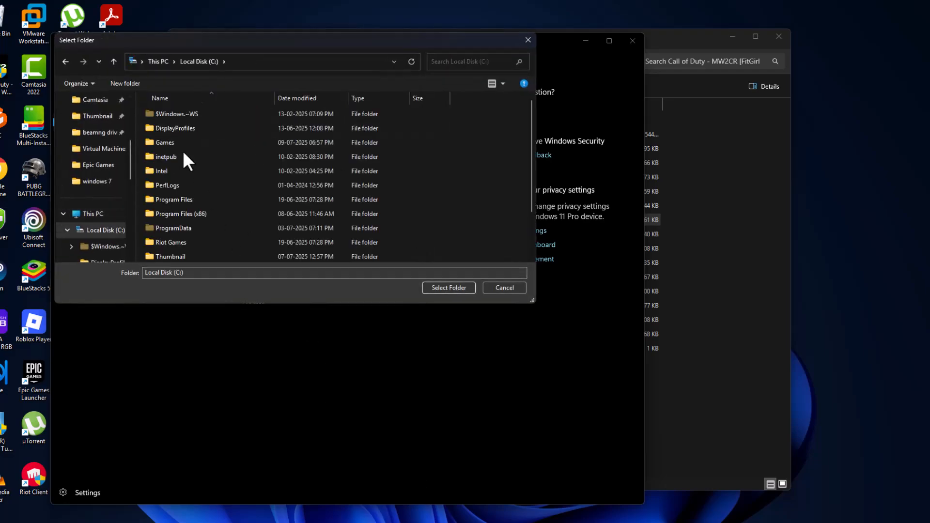
# Add C:\Games\Call of Duty - Modern Warfare 2 CR as an exclusion and return to settings.
pyautogui.doubleClick(164, 142)
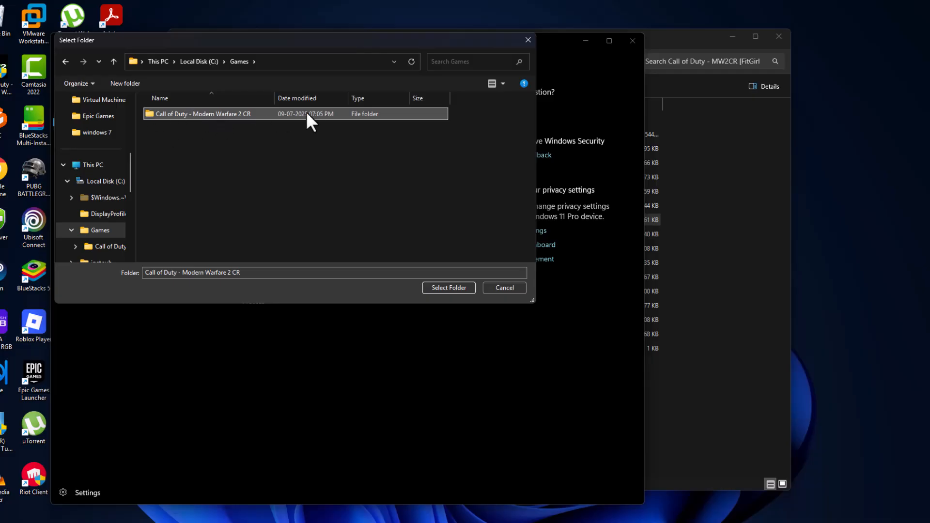
pyautogui.click(448, 288)
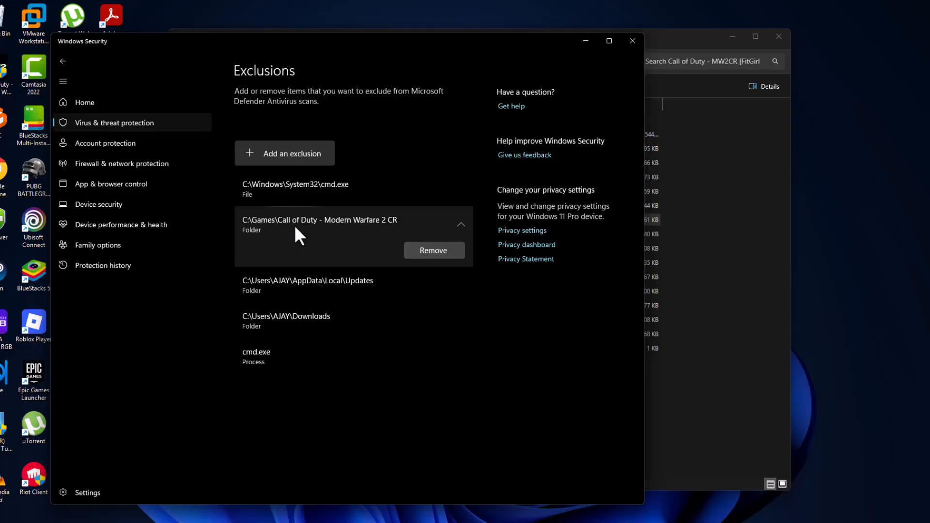
pyautogui.click(62, 61)
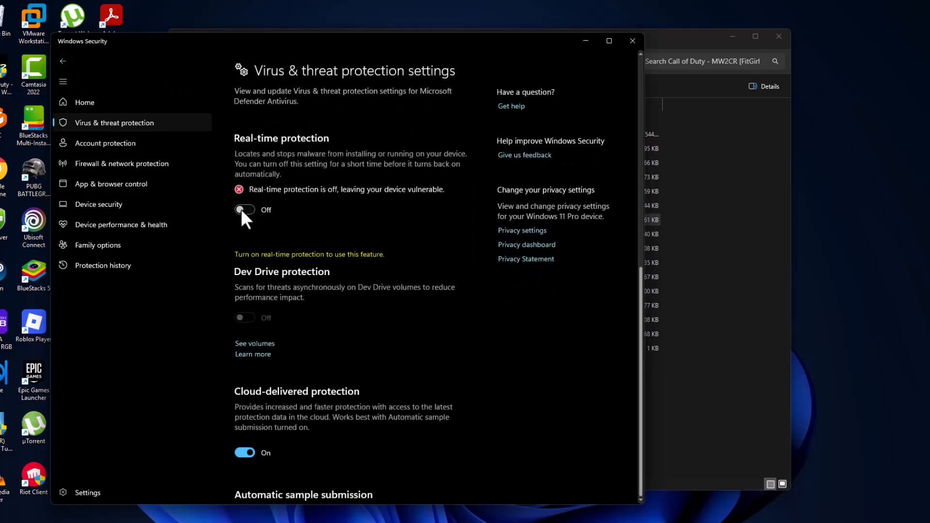
pyautogui.scroll(-3)
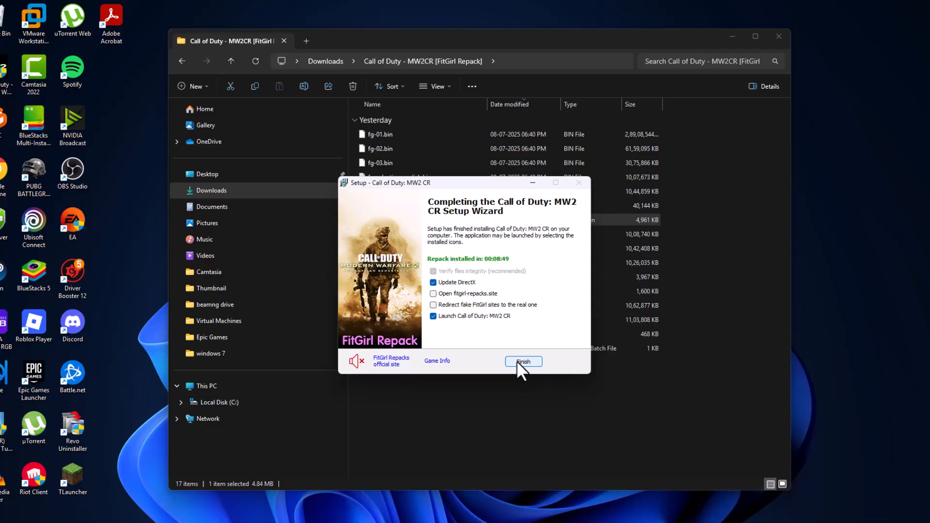
# Finish the repack setup with the DirectX update and game launch options enabled.
pyautogui.click(522, 362)
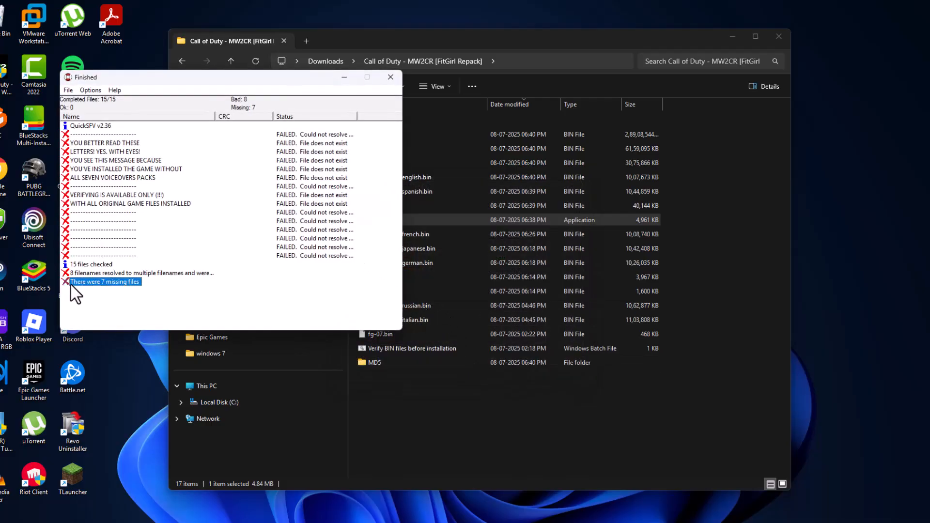
pyautogui.moveTo(276, 113)
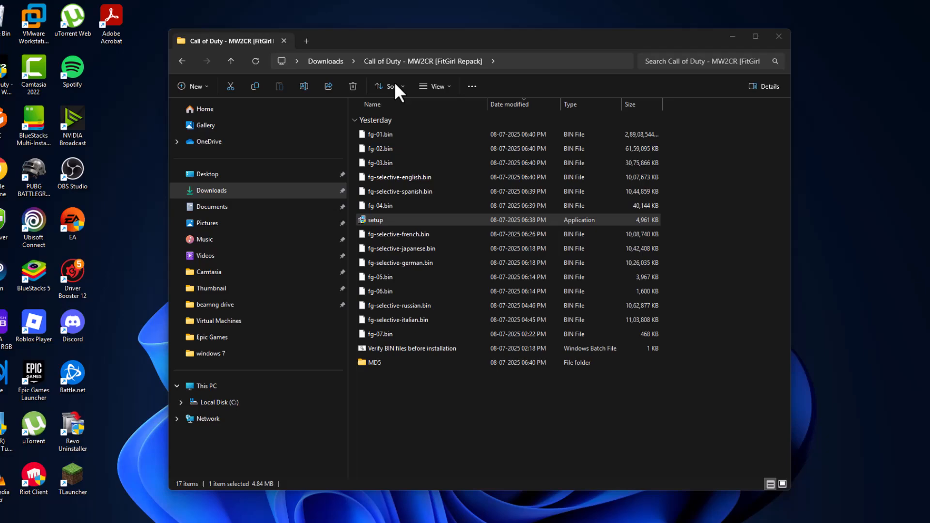
# Close DirectX Setup, accept optimal game settings, and allow the game through Windows Firewall.
pyautogui.doubleClick(375, 219)
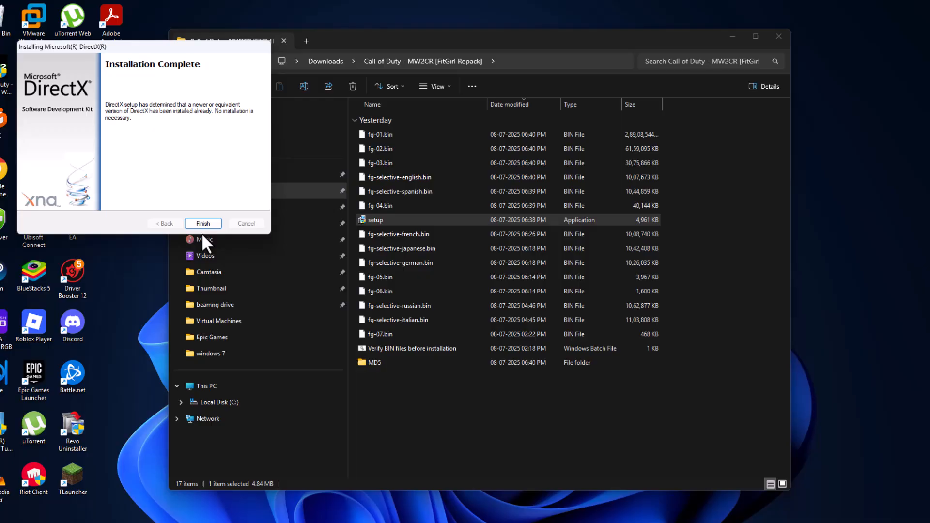
pyautogui.click(202, 224)
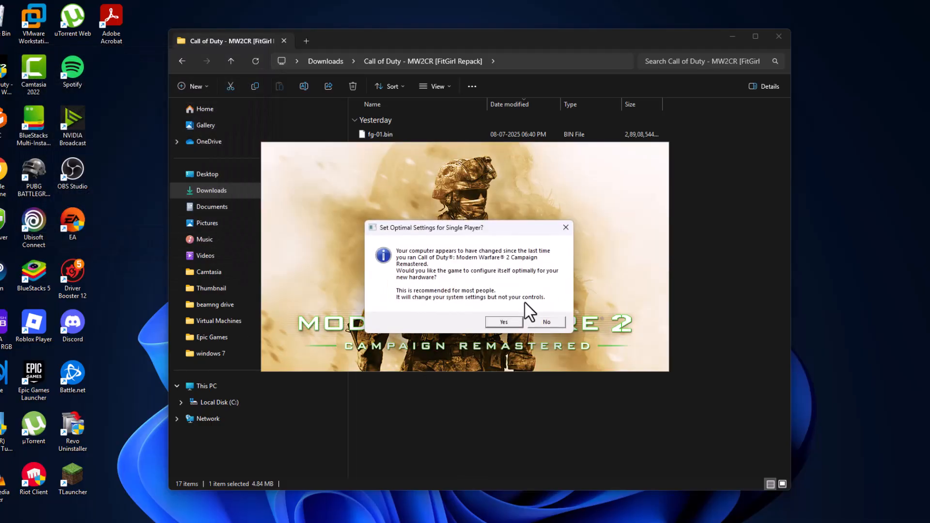
pyautogui.click(503, 322)
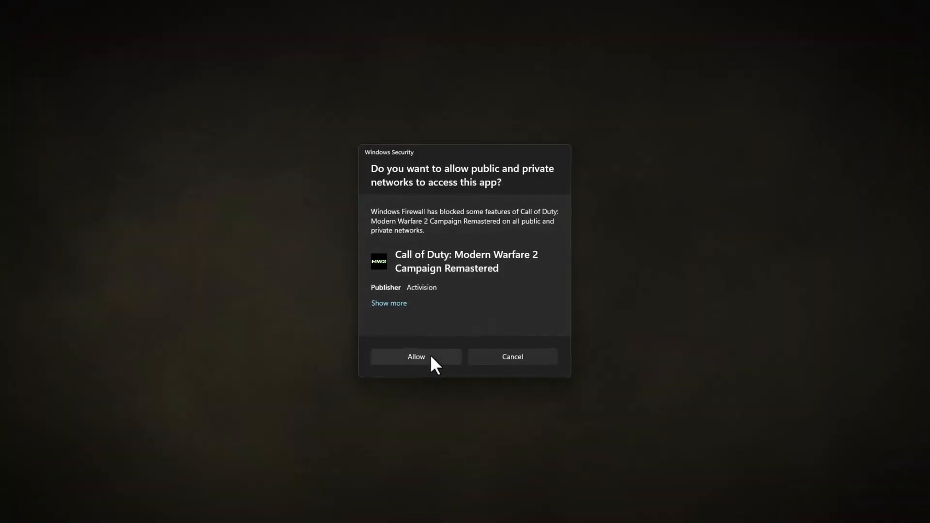
pyautogui.click(416, 357)
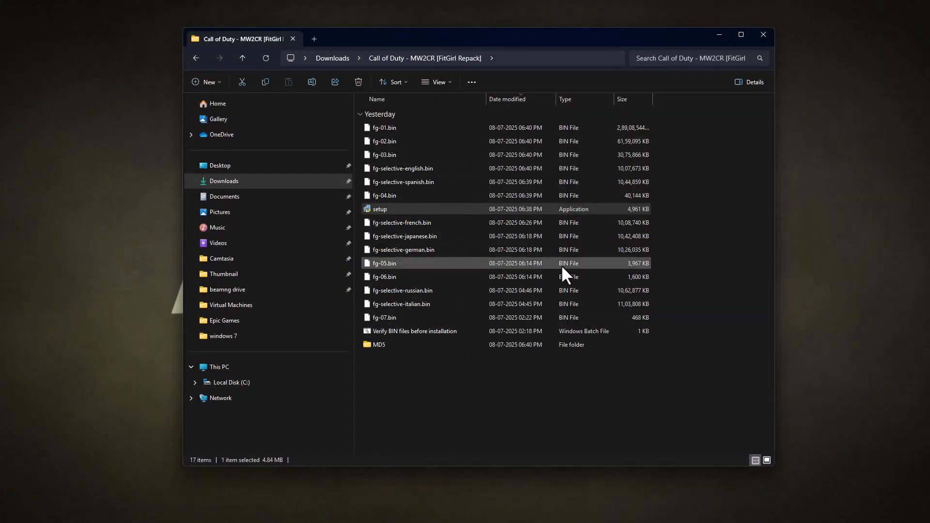
# Switch to the launched MW2 Campaign Remastered window to reach its license agreement.
pyautogui.doubleClick(380, 209)
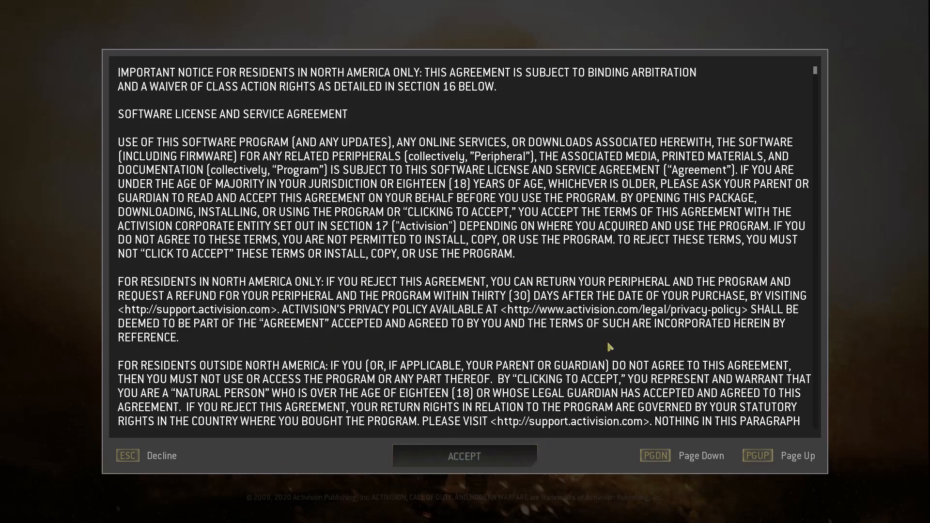
pyautogui.moveTo(523, 369)
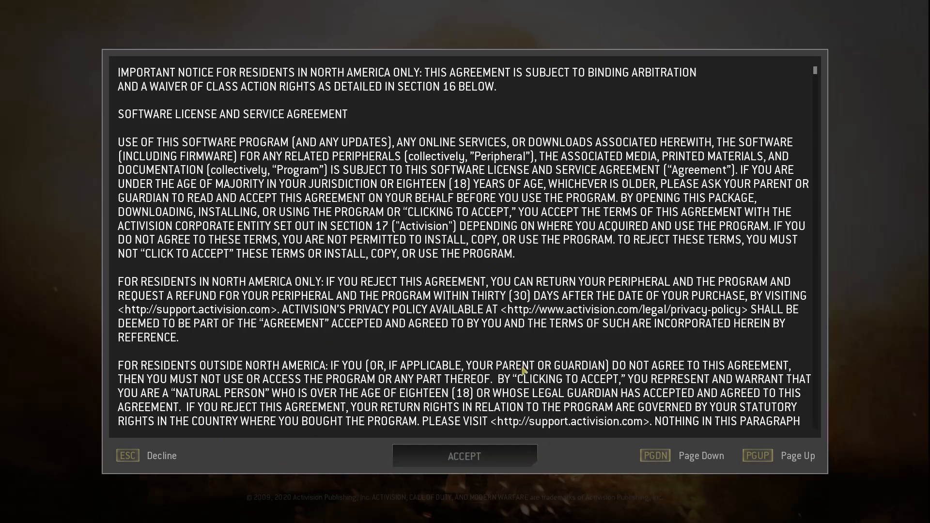